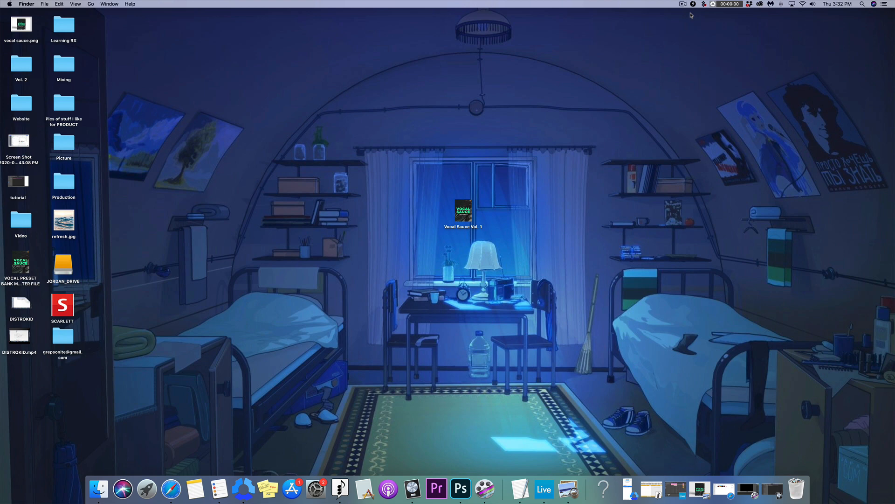
mouse_move(464, 204)
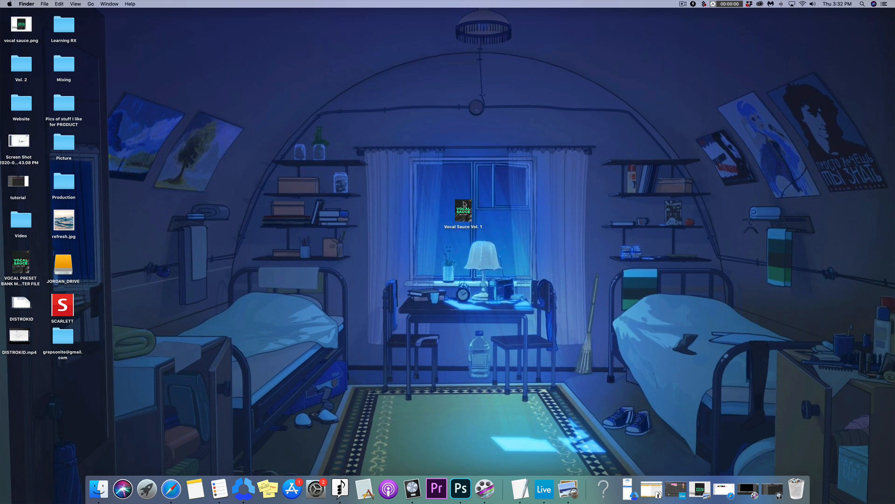
Open Vocal Sauce Vol. 1, preview the read-me, and select Vocal Sauce for LOGIC Vol. 1
left_click(462, 211)
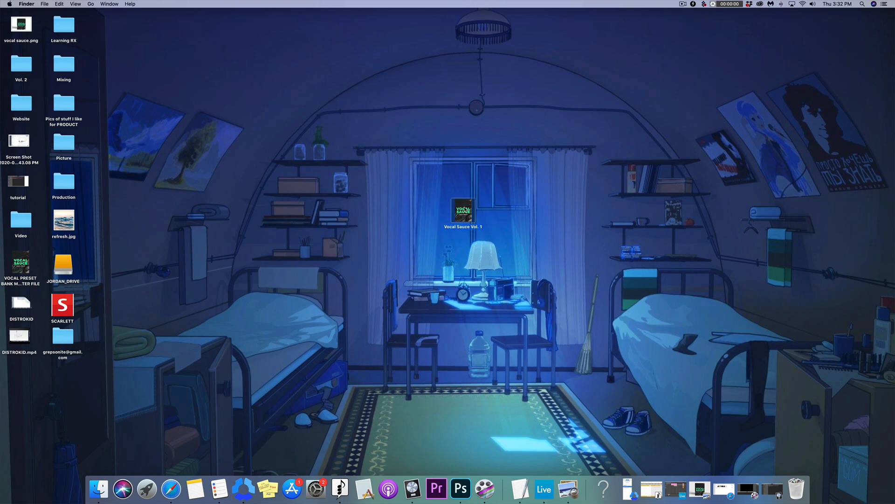
double_click(463, 209)
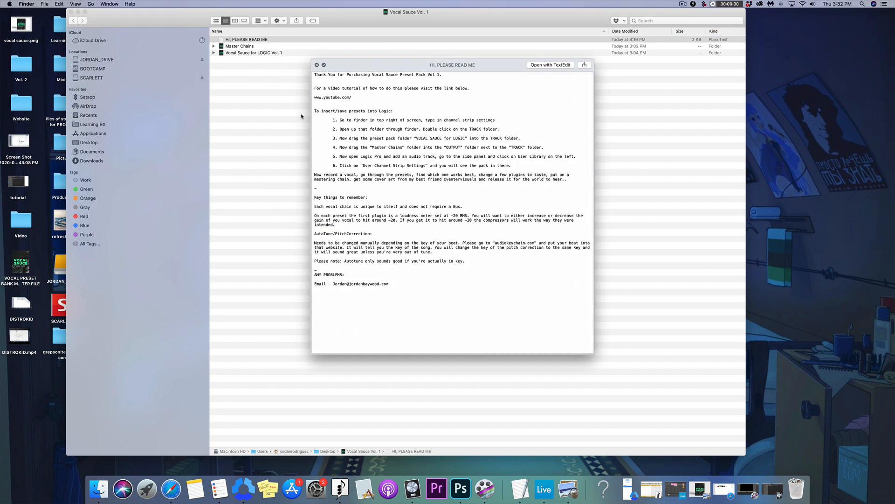
left_click(317, 65)
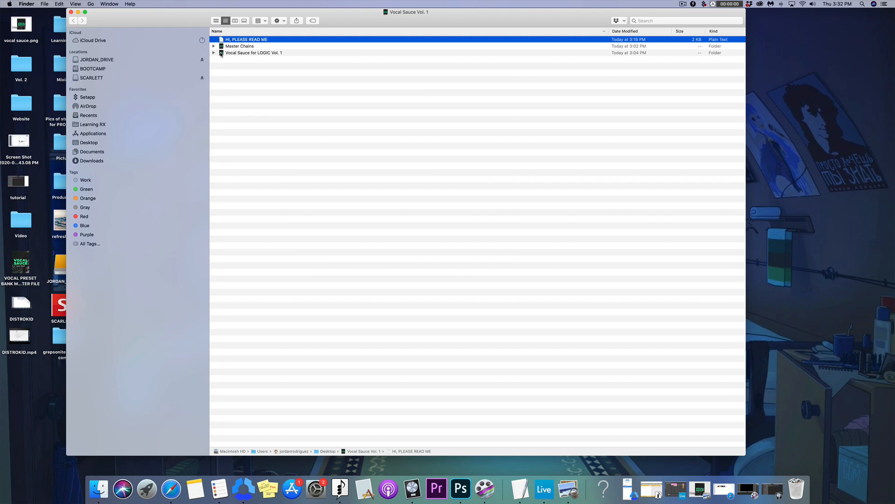
left_click(253, 53)
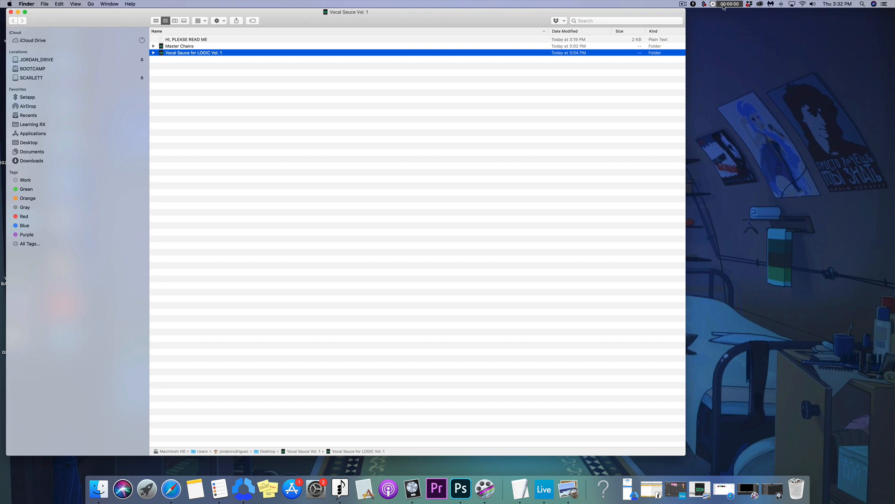
Find Channel Strip Settings with Spotlight and move both preset folders into it
left_click(863, 4)
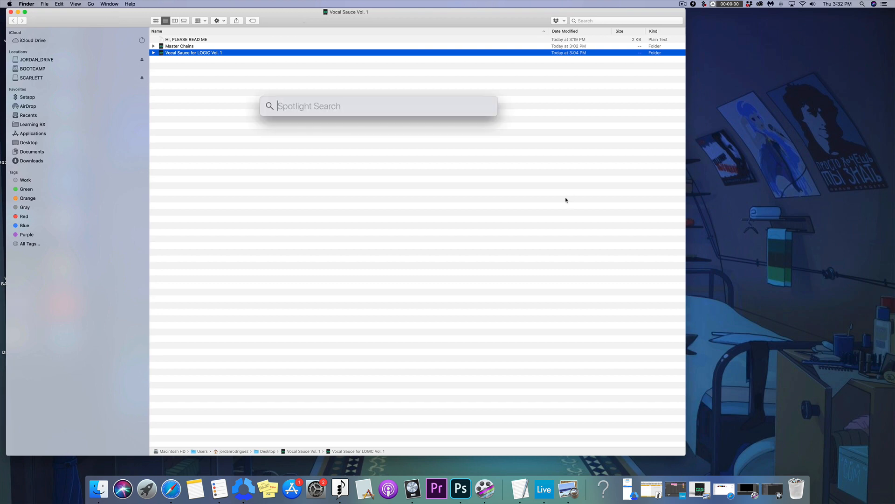
type("chann")
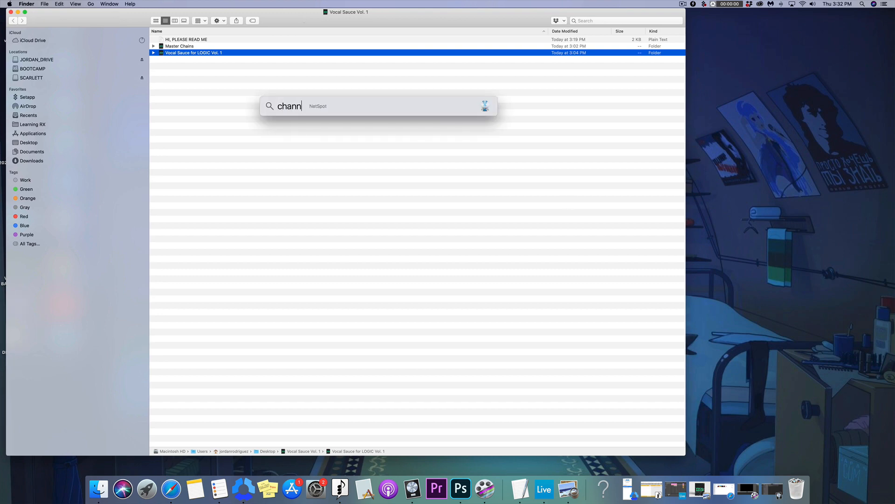
key("Escape")
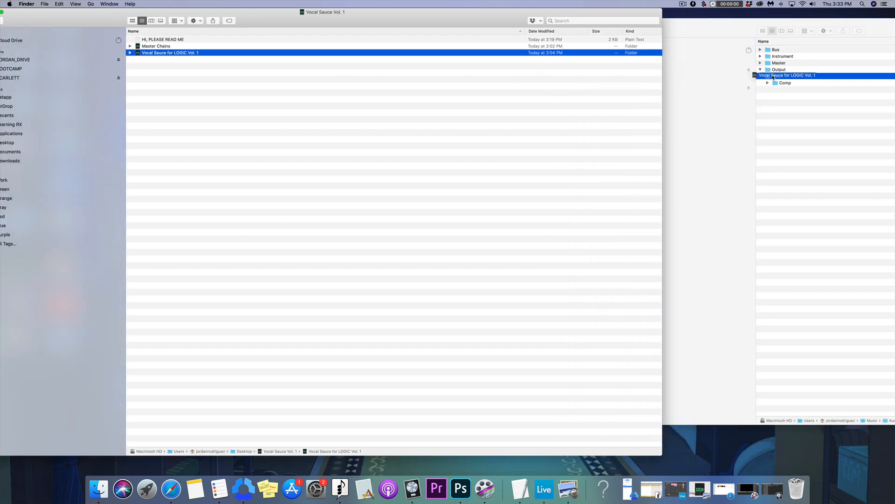
left_click(156, 46)
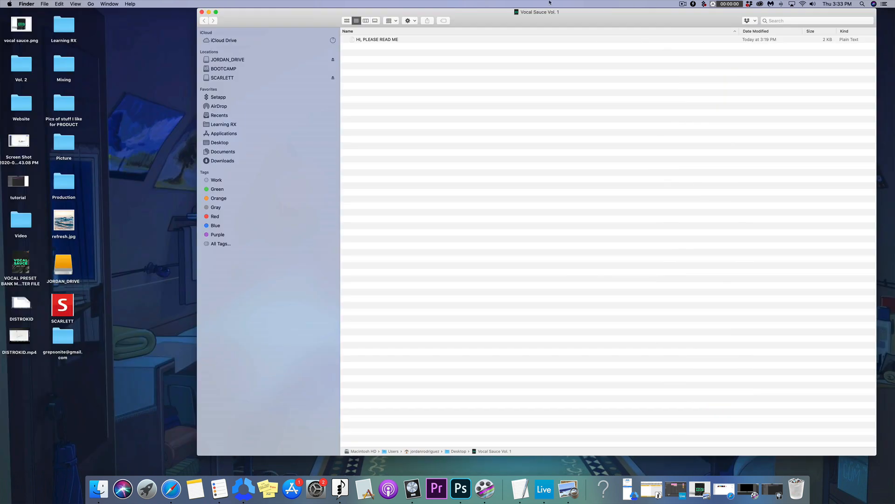
In Logic's Library, show User Channel Strip Settings to confirm the Vocal Sauce presets appear
left_click(202, 11)
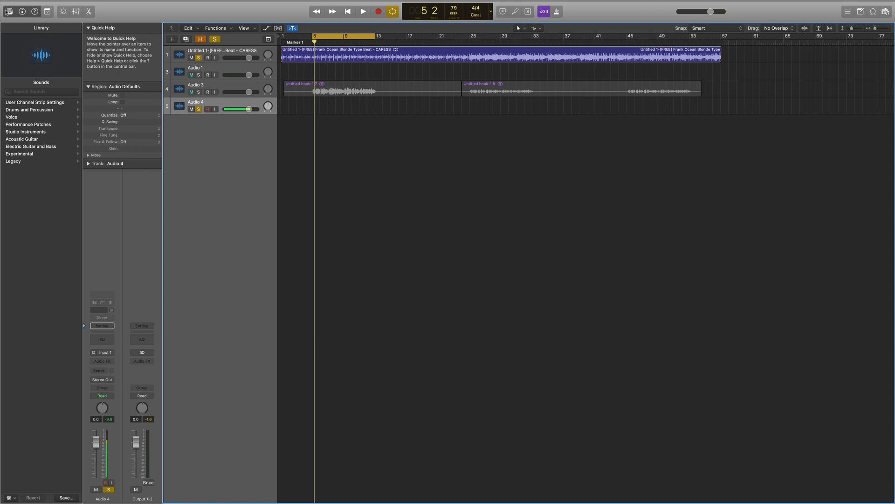
left_click(10, 11)
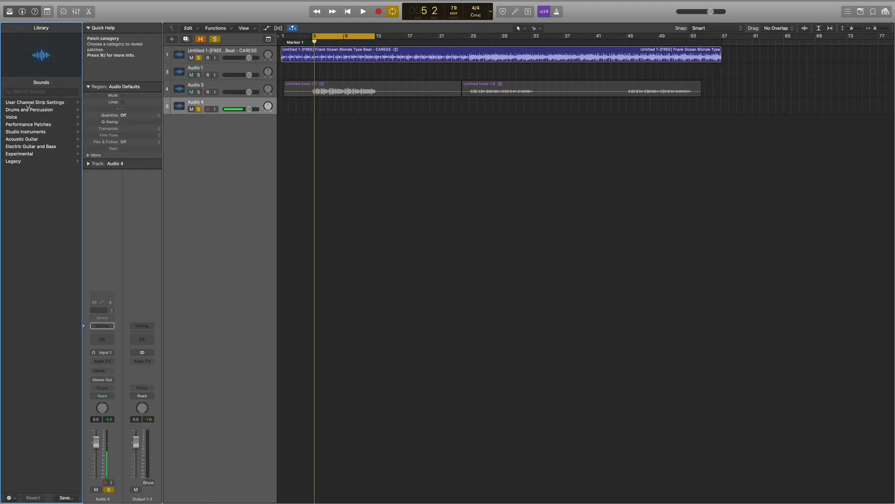
left_click(35, 102)
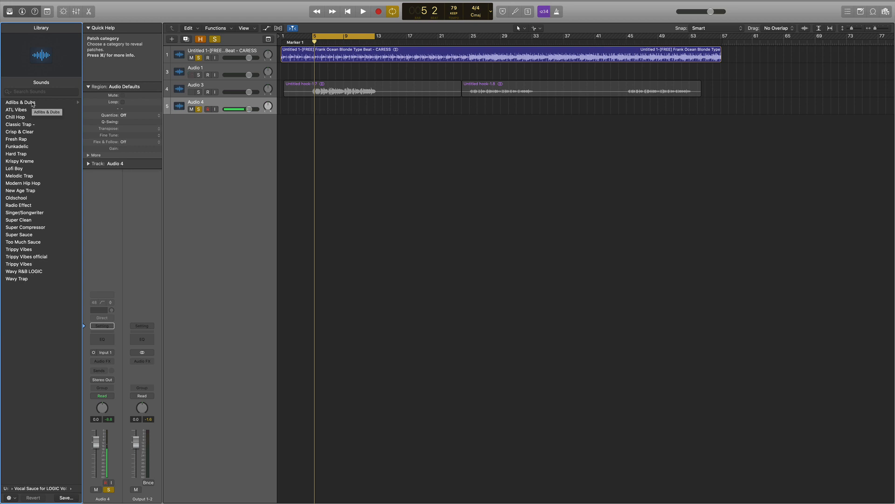
left_click(20, 102)
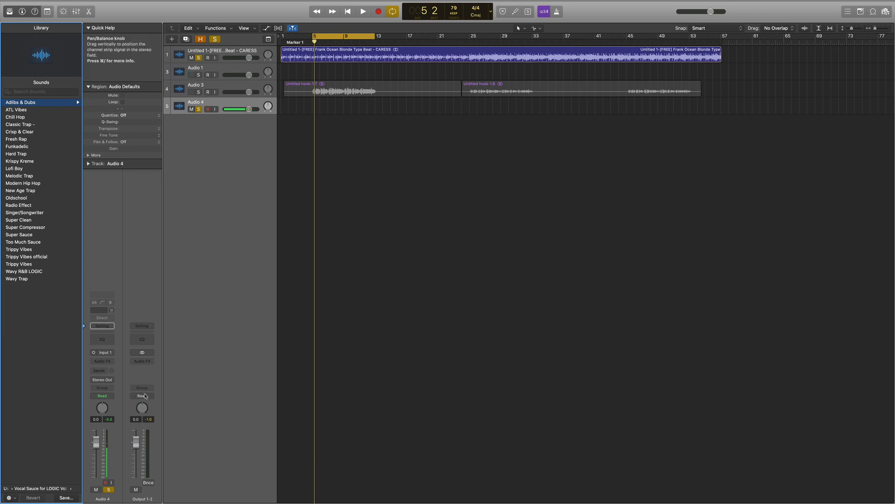
mouse_move(150, 313)
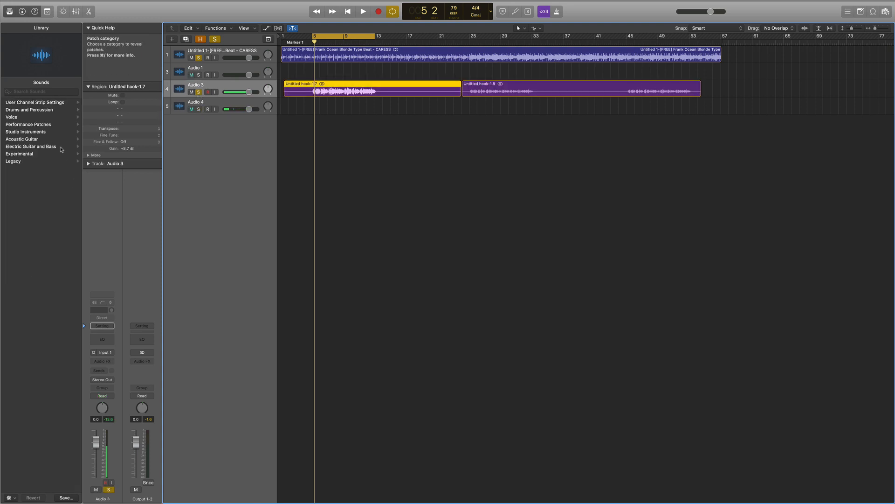
Audition Classic Trap, Fresh Rap, New Age Trap, Wavy Trap, Lofi Boy and Trippy Vibes presets
left_click(30, 146)
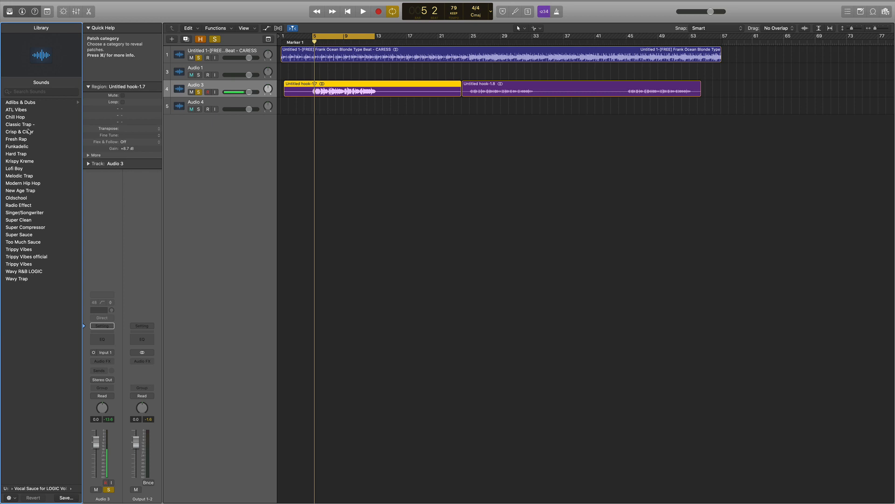
left_click(20, 125)
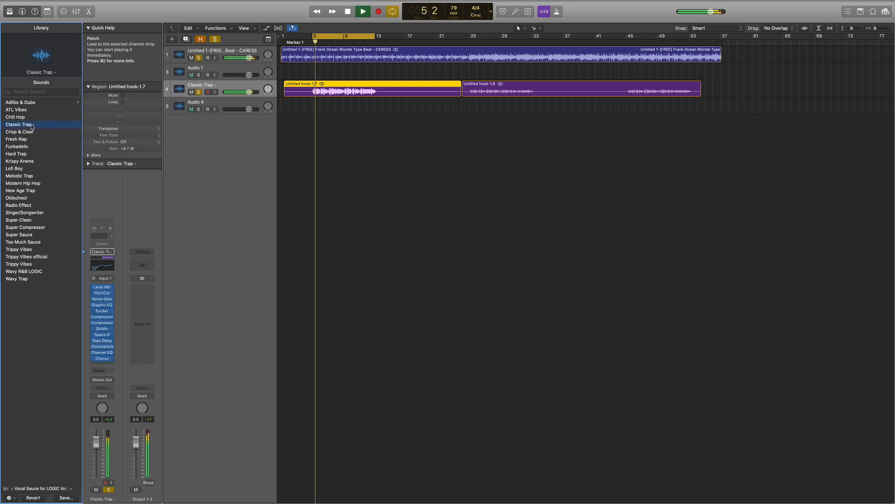
left_click(16, 140)
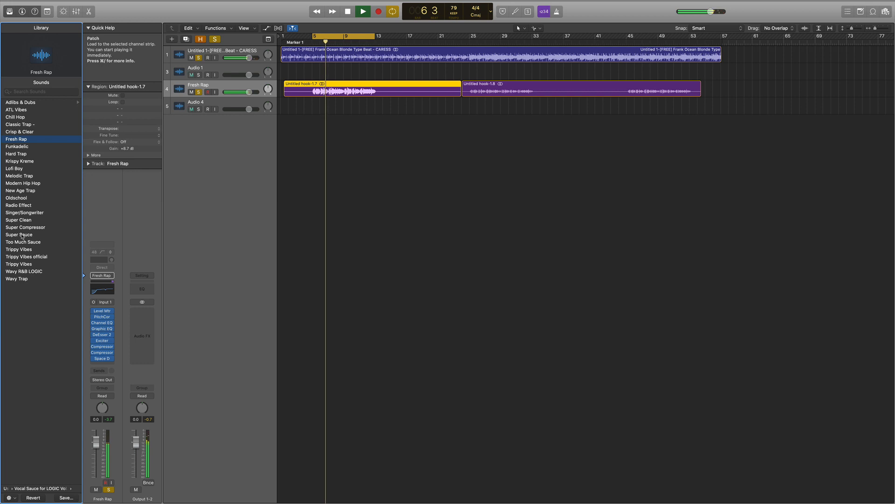
left_click(21, 190)
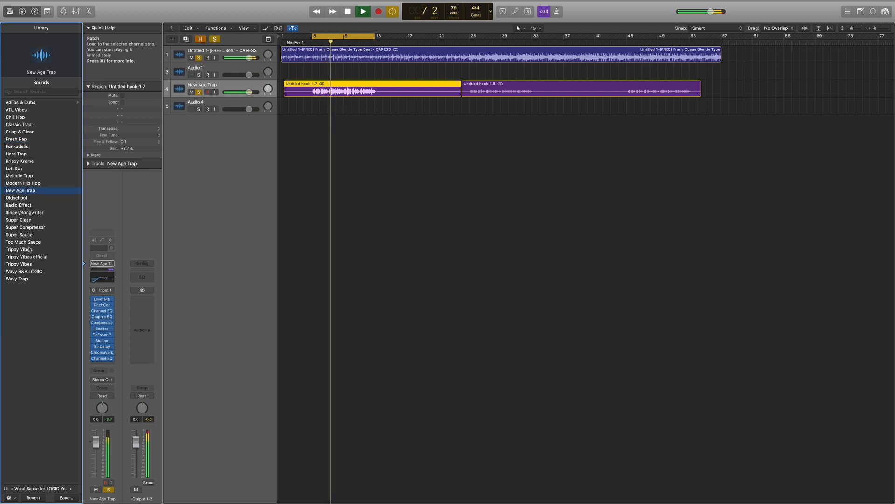
left_click(17, 279)
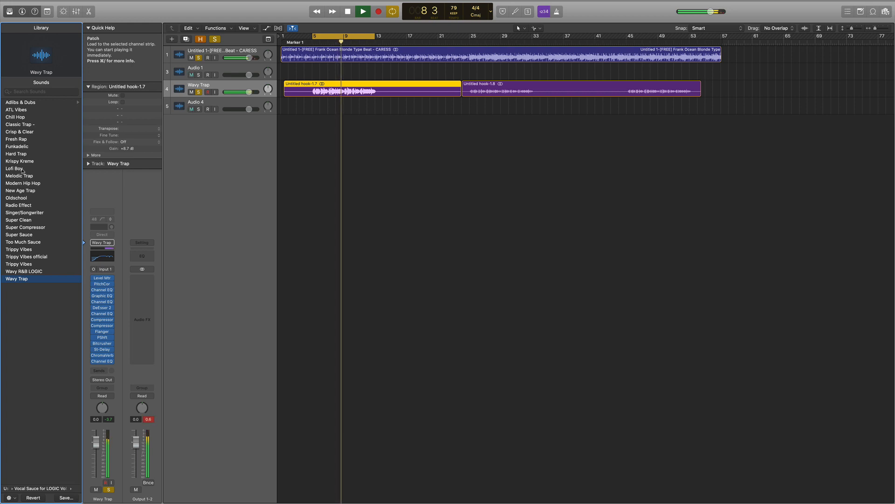
left_click(20, 168)
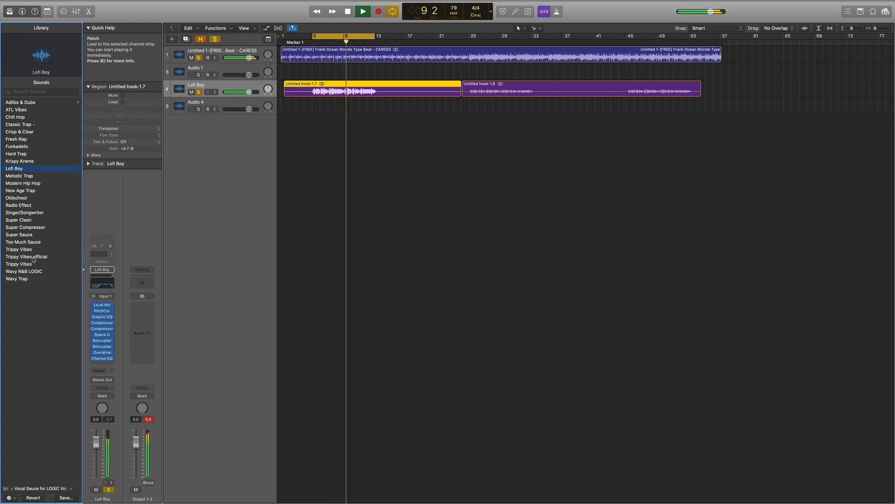
left_click(26, 256)
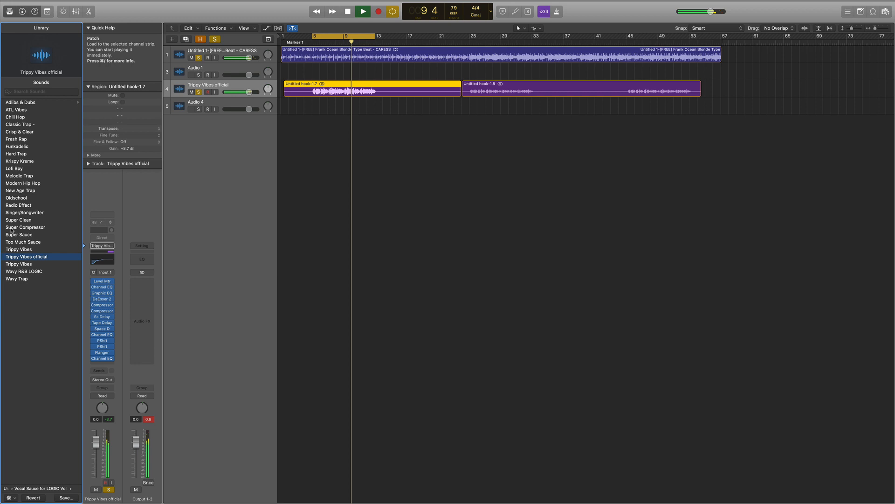
left_click(23, 183)
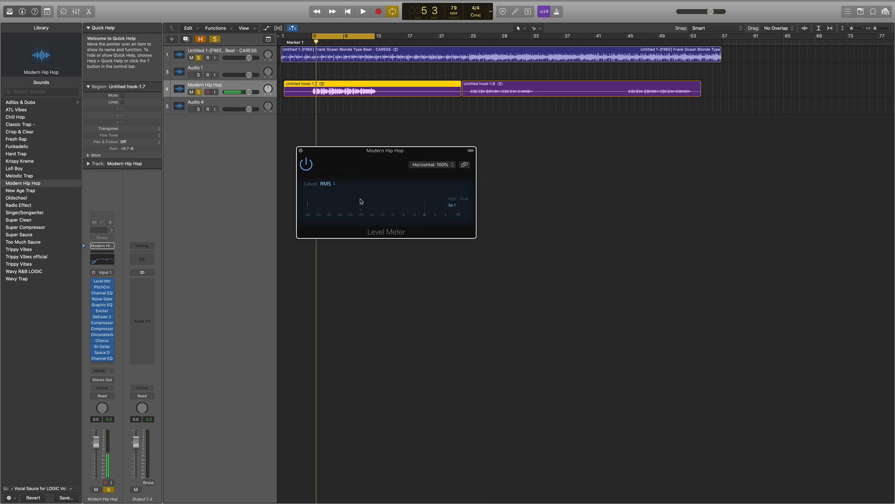
mouse_move(326, 117)
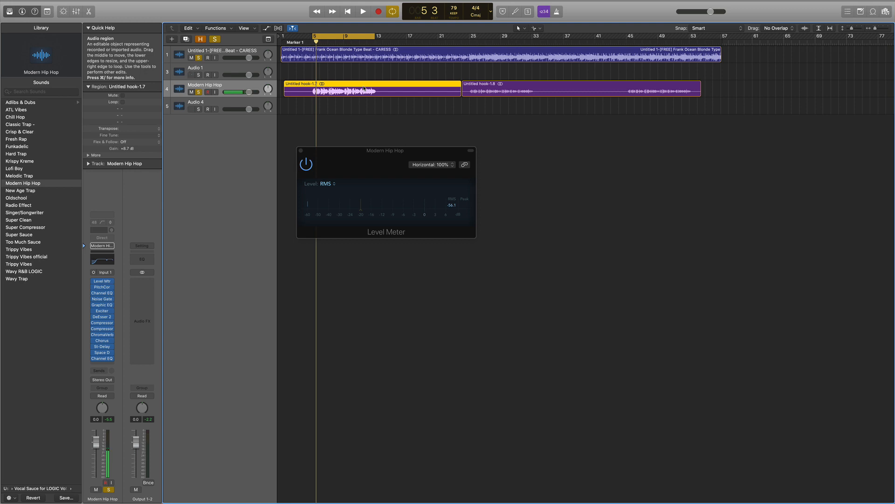
Load Modern Hip Hop on the vocal and trim the hook region's gain in the Region inspector
left_click(364, 11)
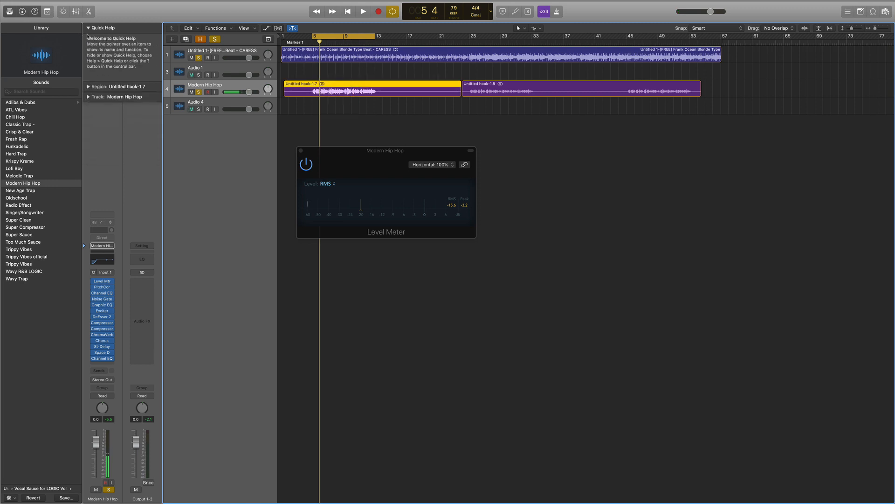
left_click(120, 86)
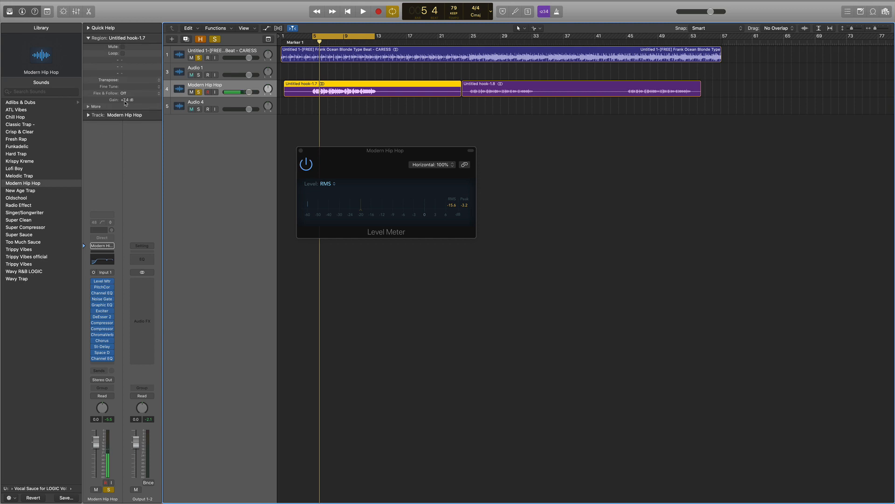
left_click(363, 11)
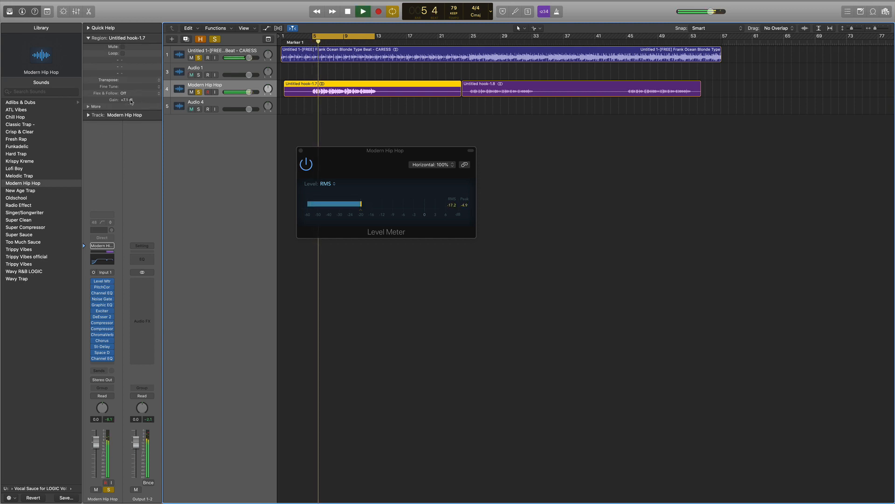
left_click(362, 11)
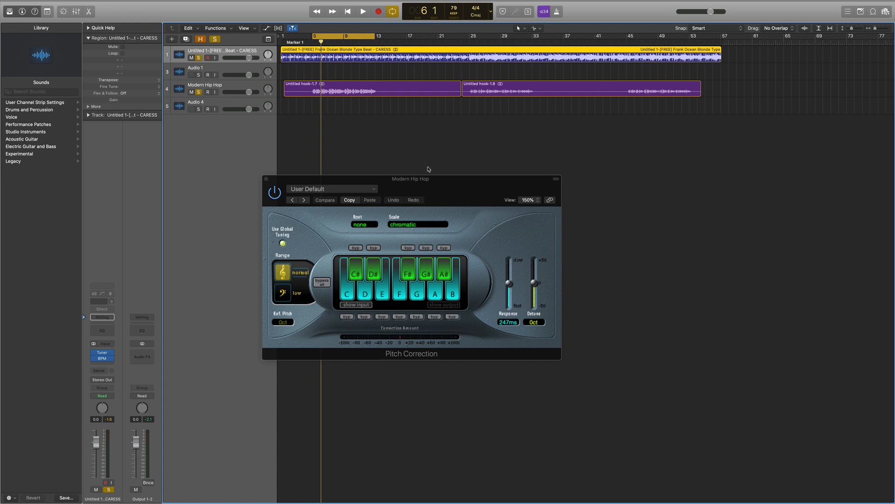
Browse the Scale menu in the vocal's Pitch Correction plug-in
left_click(417, 224)
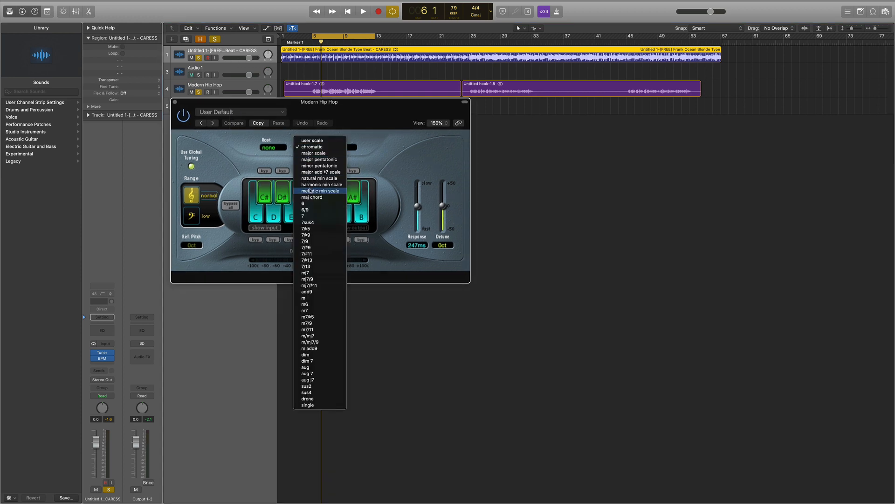
left_click(311, 147)
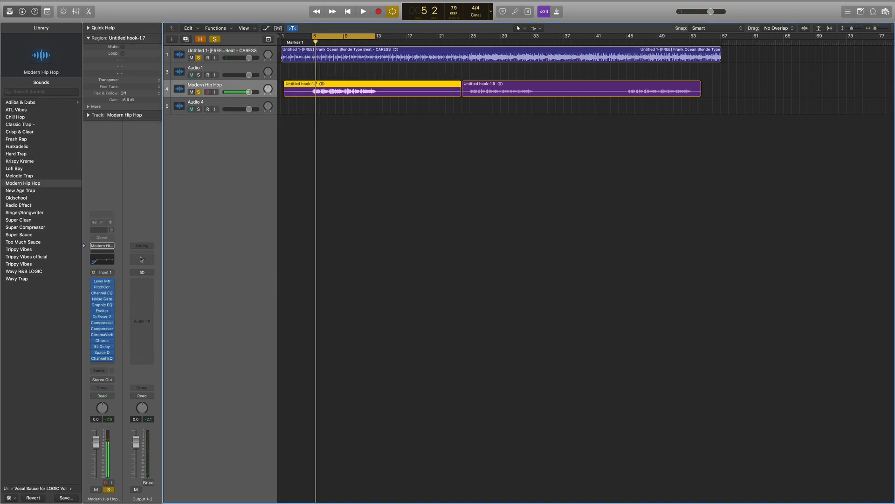
Load Master Chains > Hip Hop Master onto the stereo output, then stop playback
left_click(141, 246)
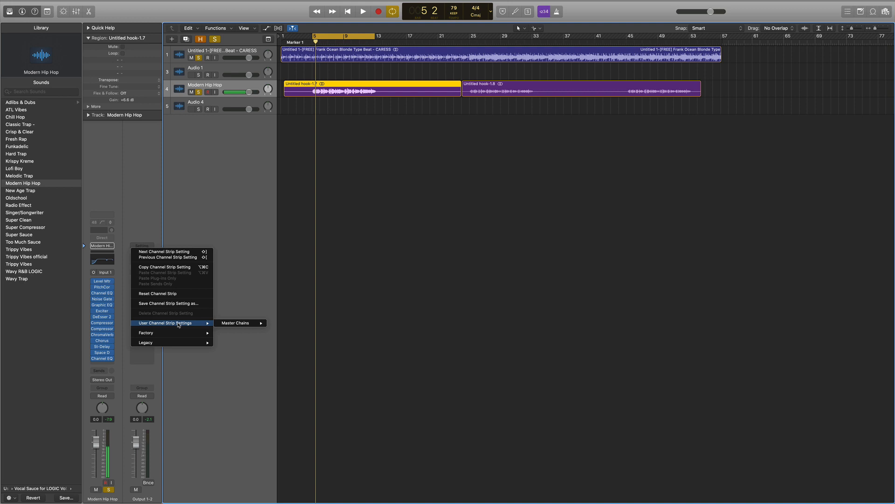
left_click(236, 323)
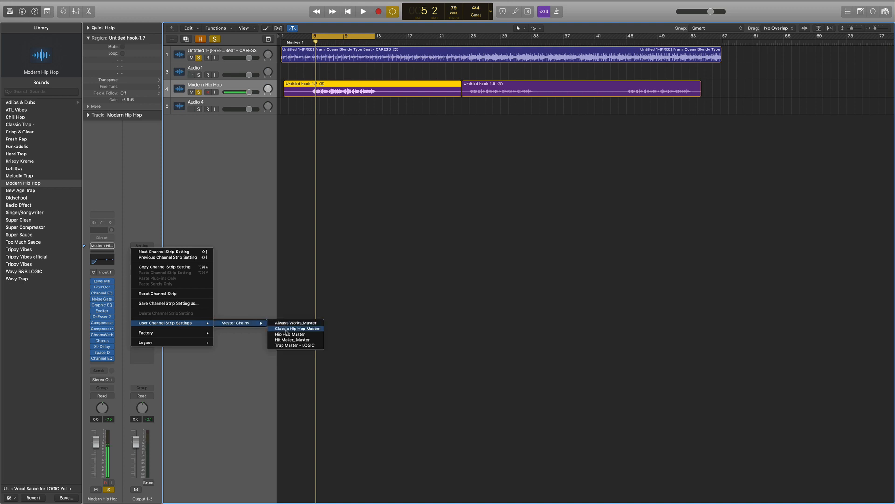
mouse_move(290, 334)
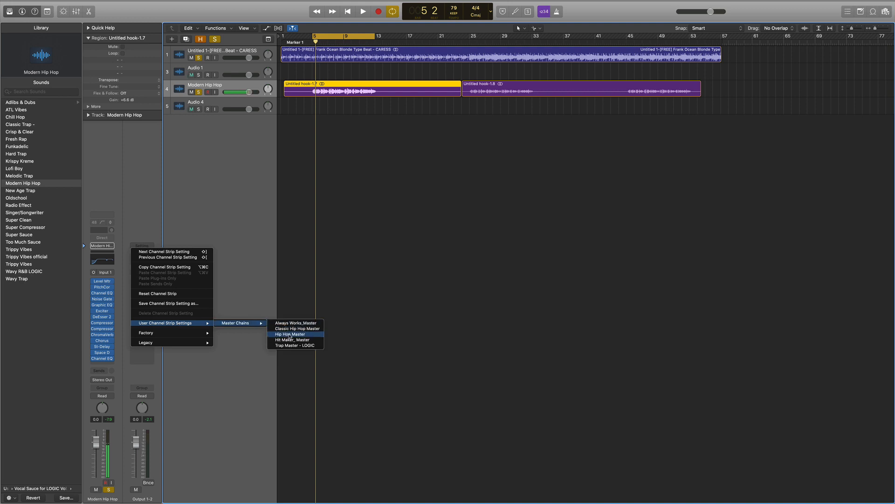
left_click(290, 334)
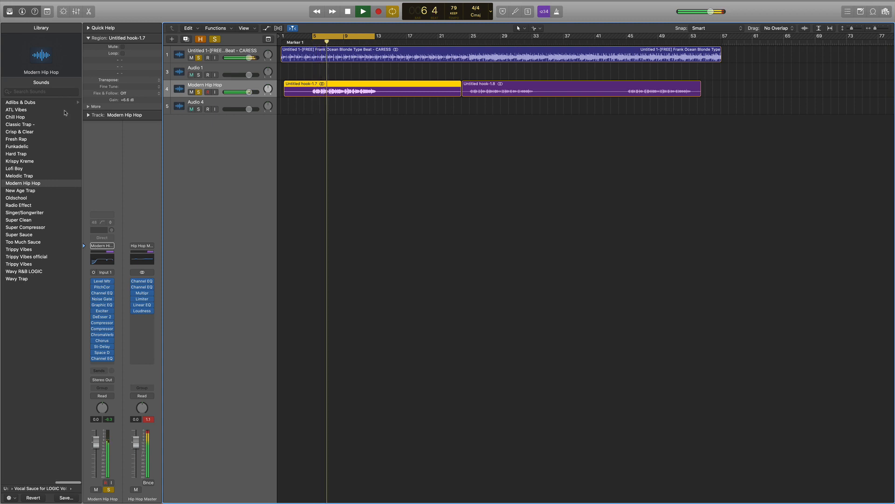
left_click(362, 11)
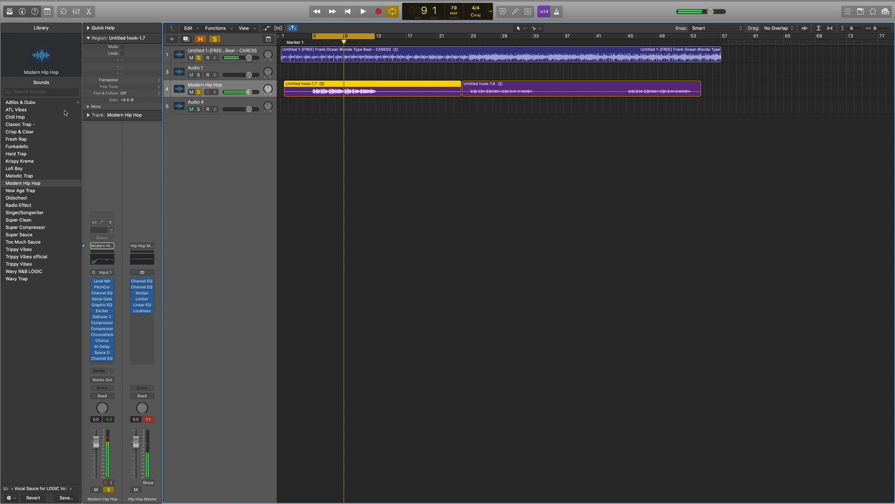